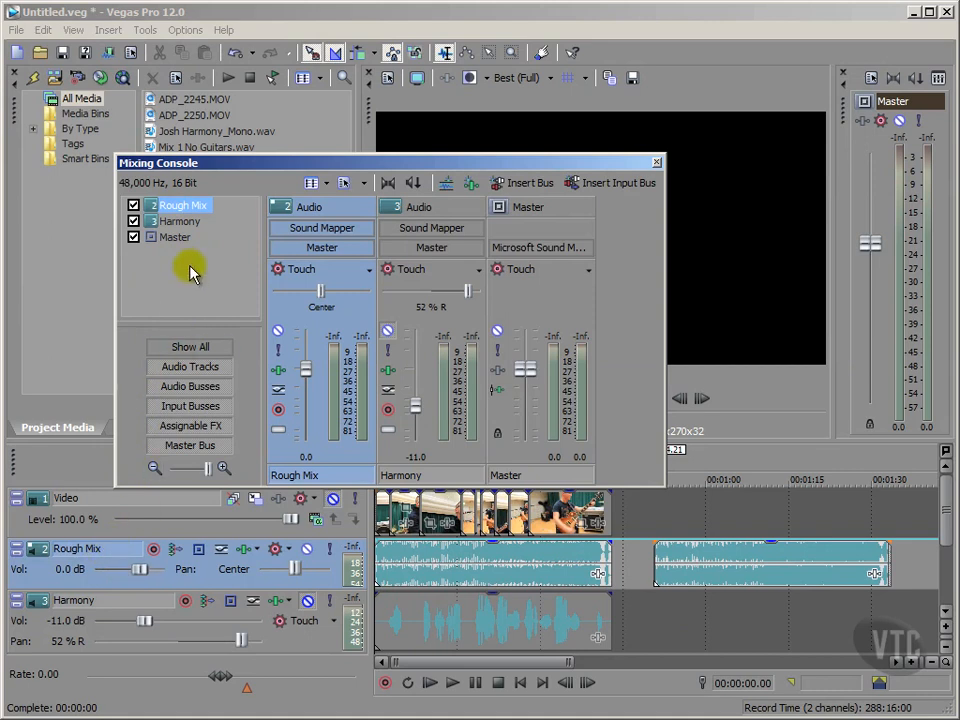
# - Select the Rough Mix and Master channel strips in the Mixing Console
pyautogui.click(180, 221)
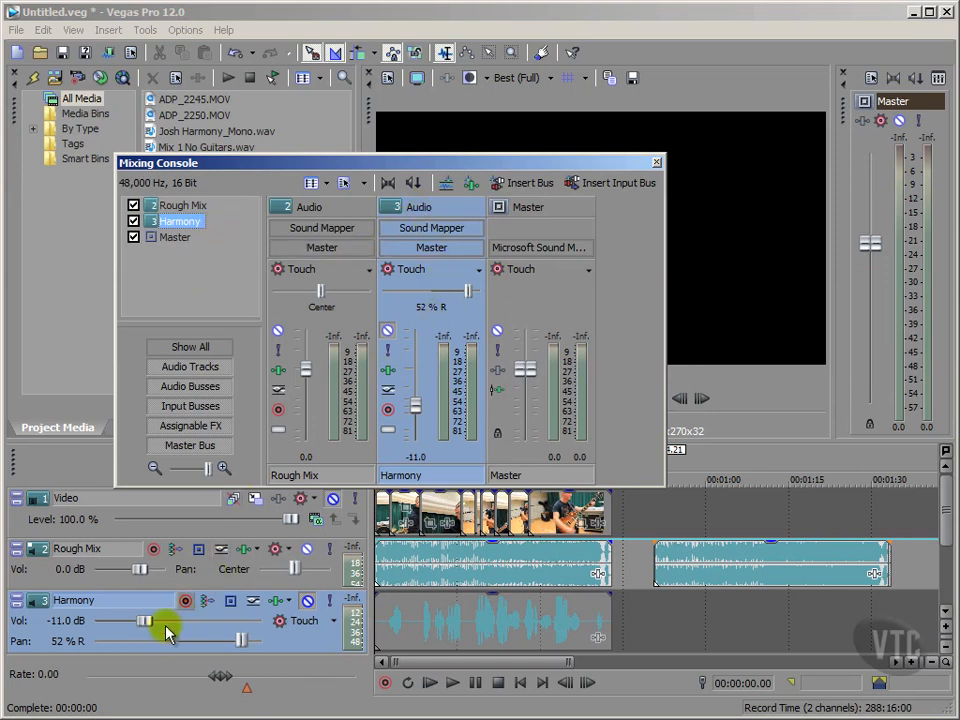
pyautogui.click(528, 207)
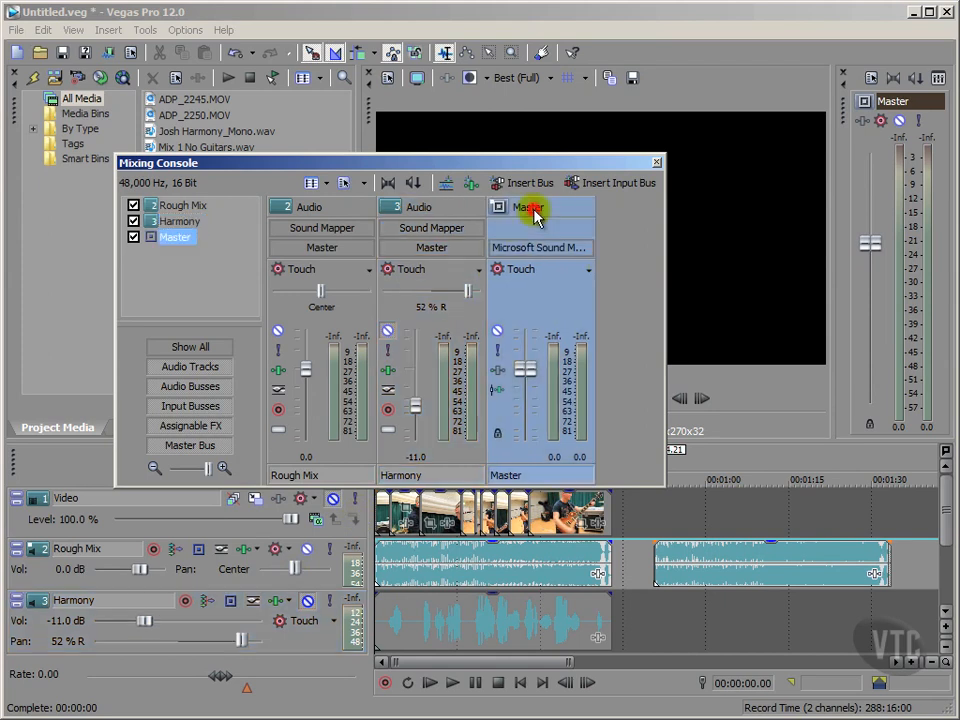
pyautogui.moveTo(920, 105)
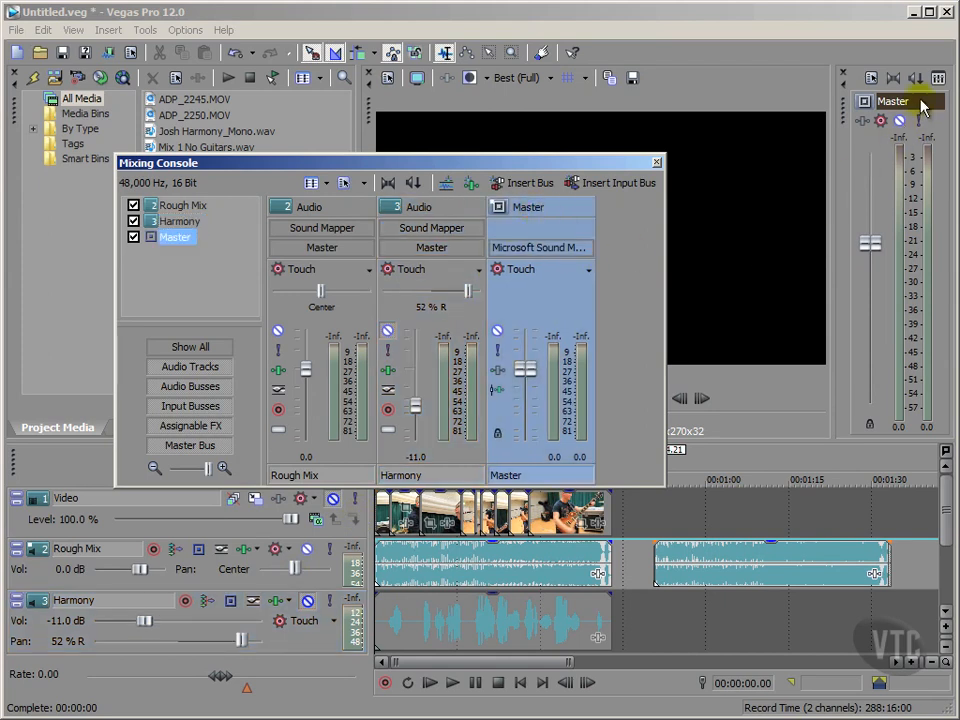
pyautogui.click(893, 101)
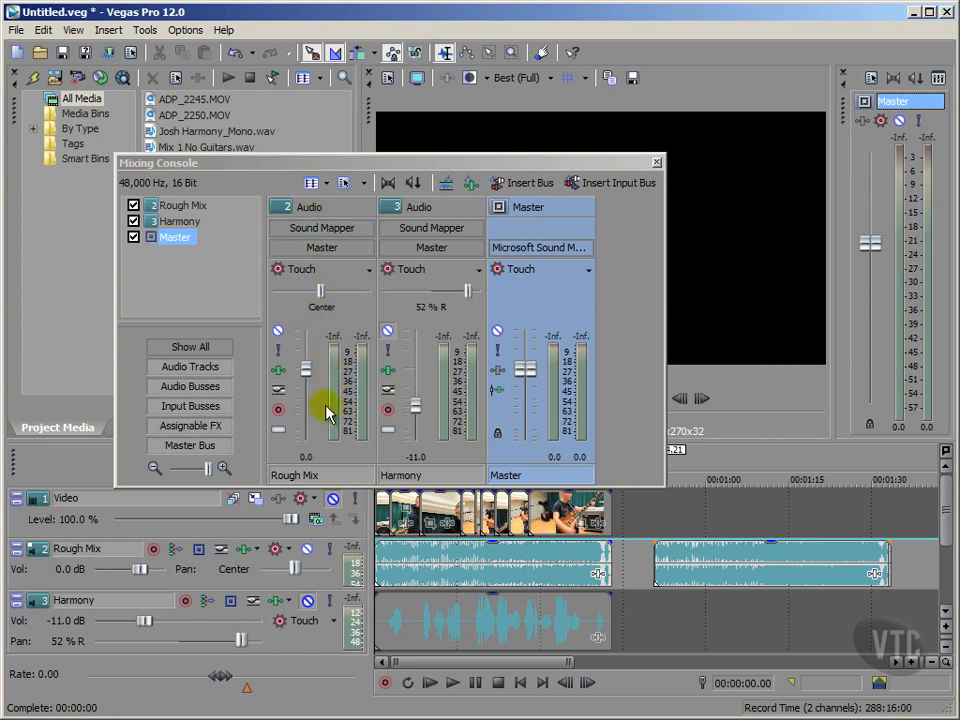
pyautogui.moveTo(331, 398)
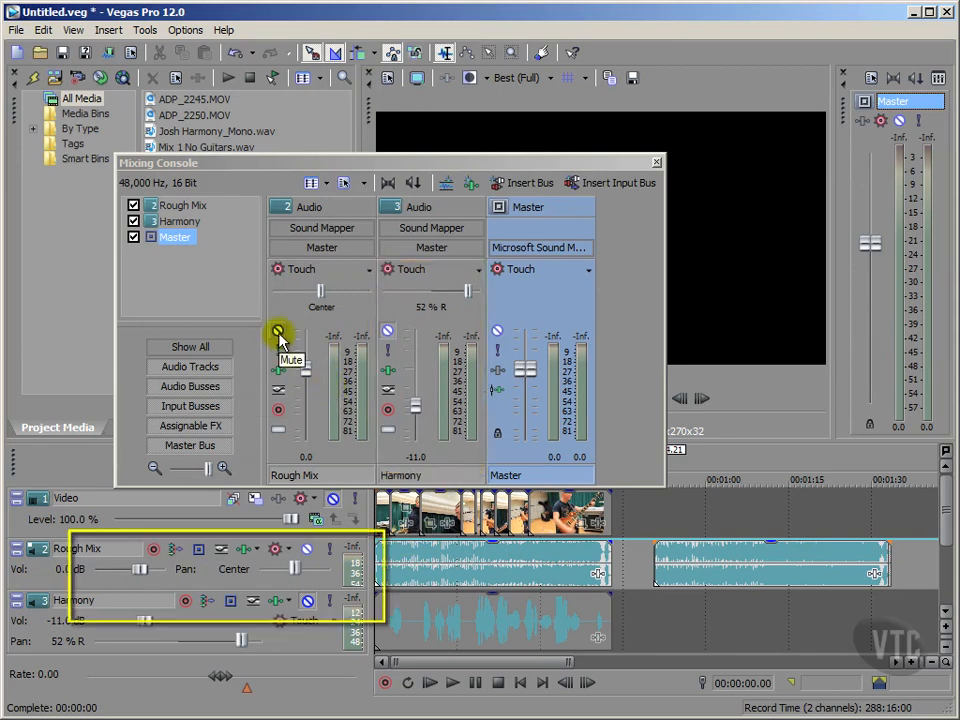
pyautogui.click(278, 350)
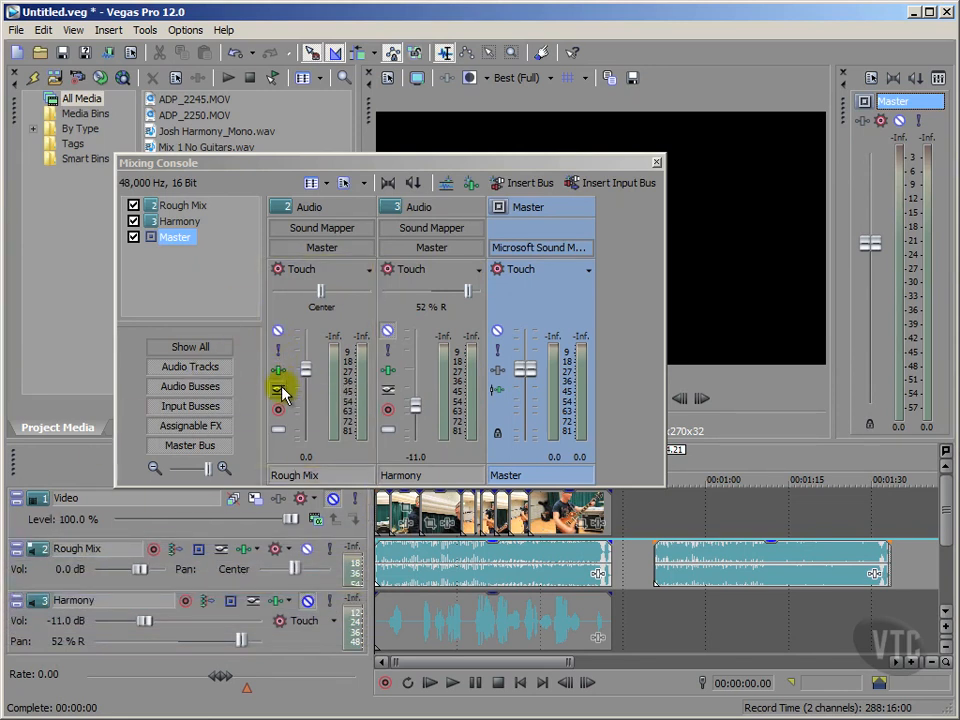
pyautogui.moveTo(305, 460)
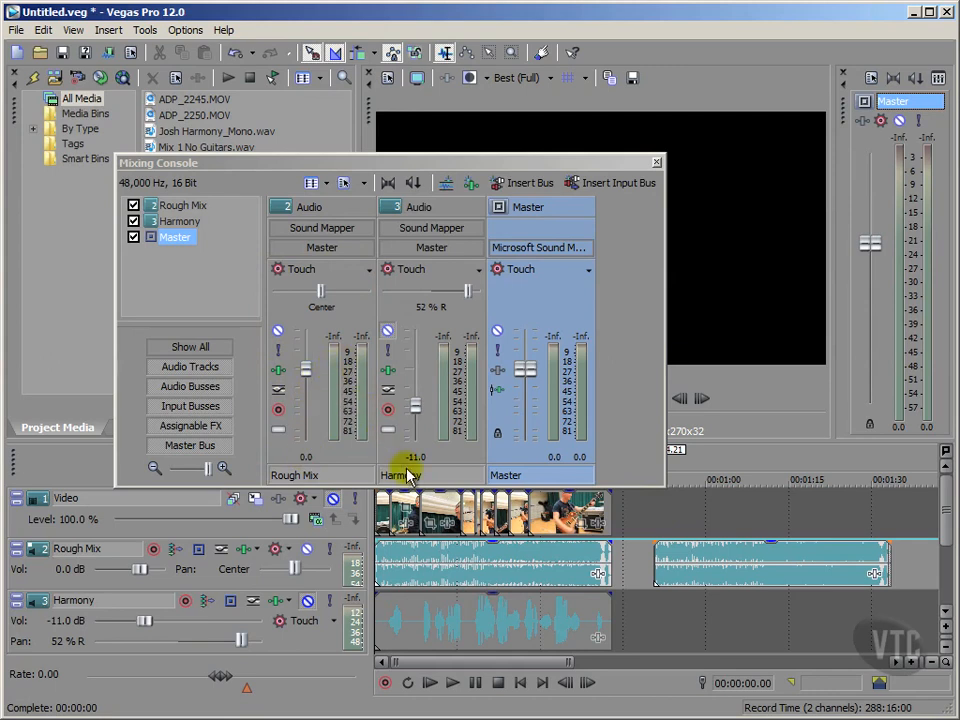
pyautogui.moveTo(420, 410)
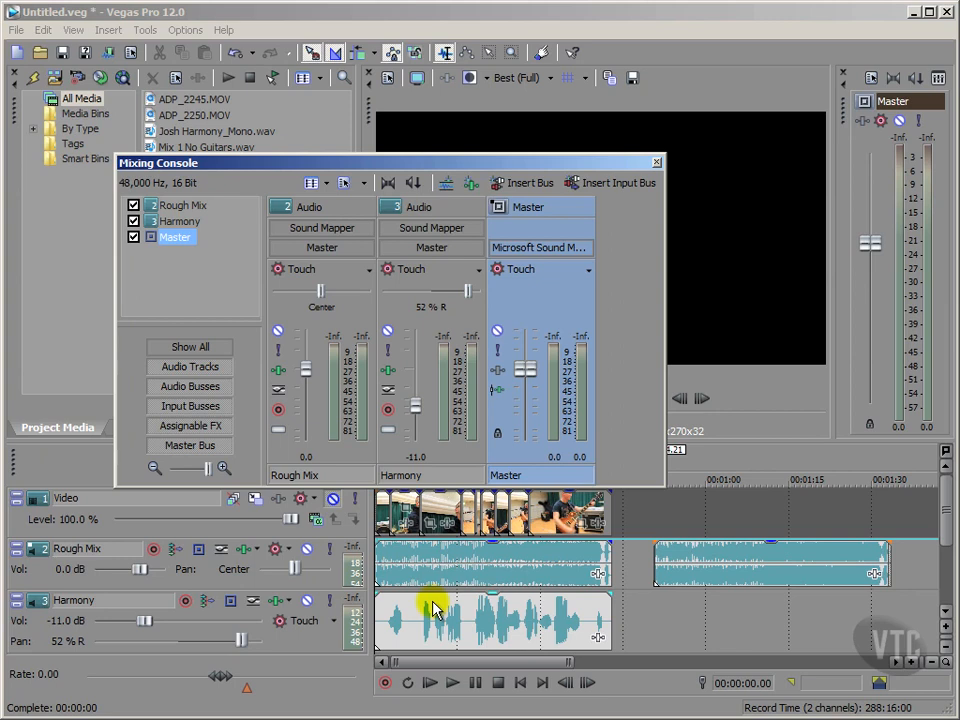
# - During playback, set the Harmony fader to about -5.7 dB, then stop
pyautogui.click(430, 682)
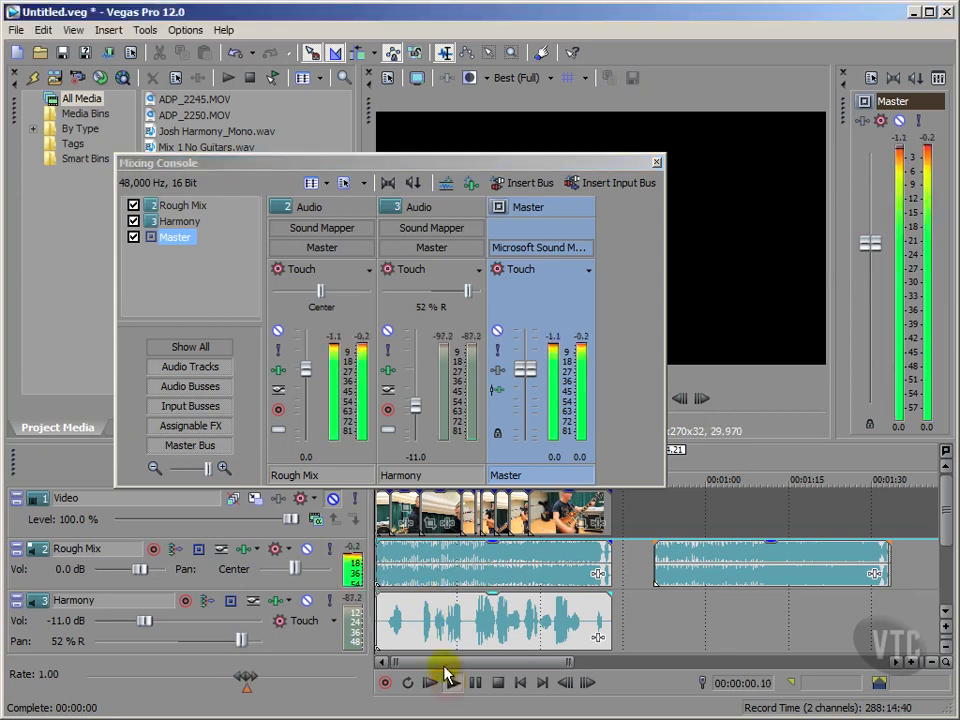
pyautogui.click(451, 682)
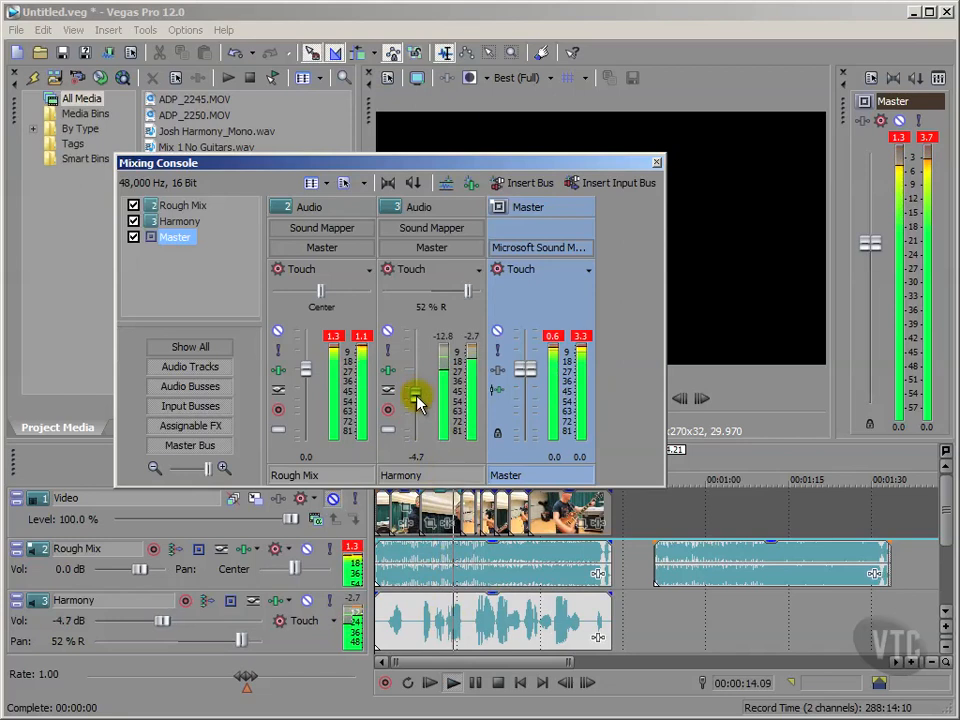
pyautogui.moveTo(415, 380); pyautogui.dragTo(415, 405)
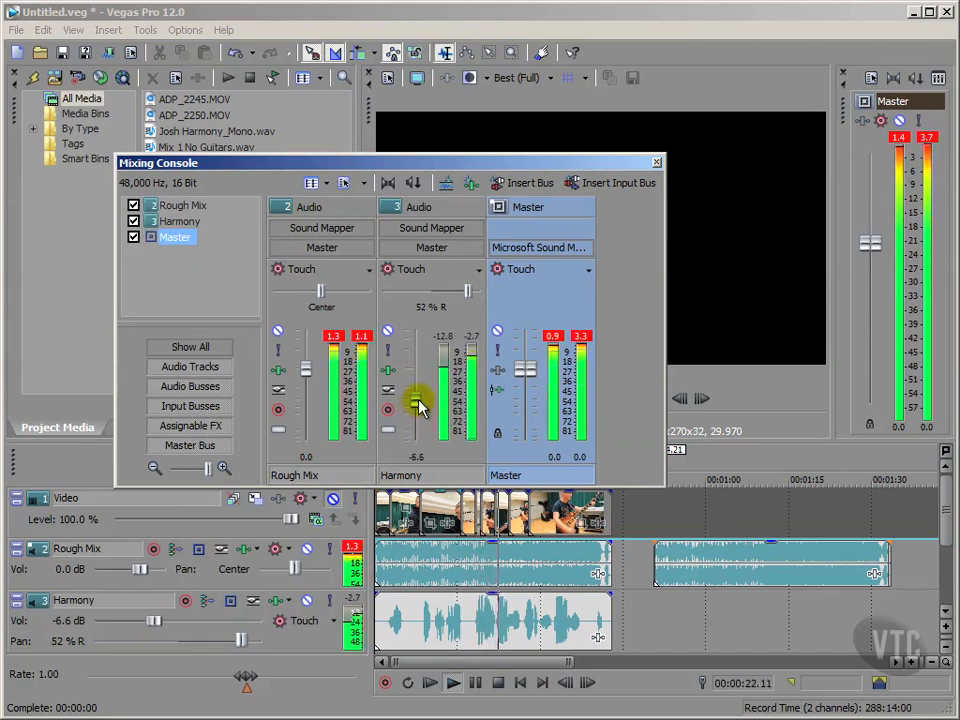
pyautogui.moveTo(415, 405); pyautogui.dragTo(415, 400)
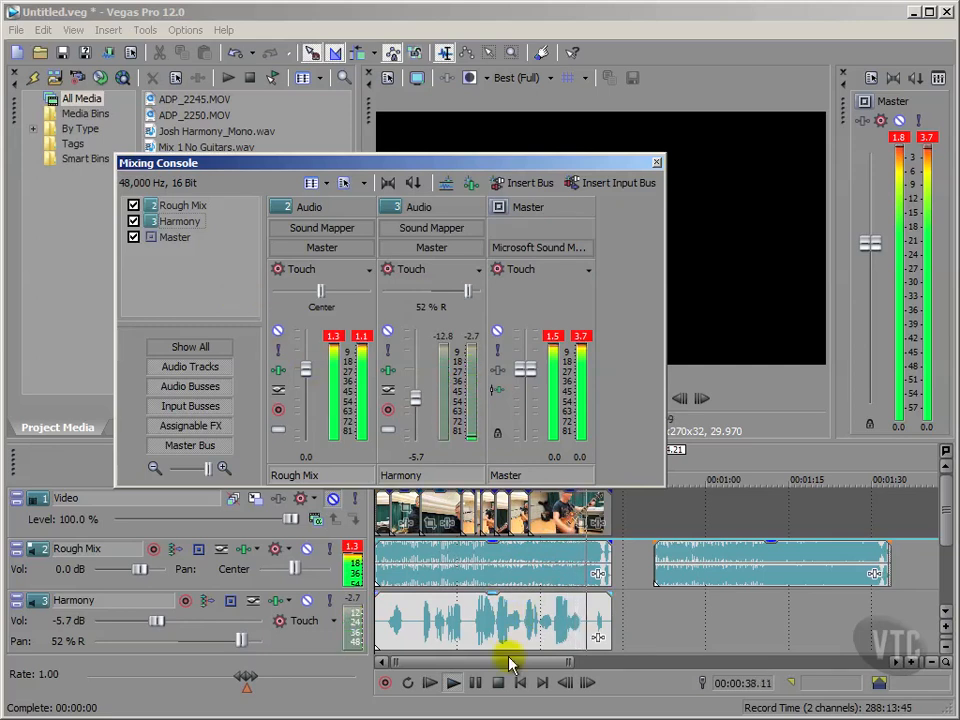
pyautogui.click(497, 682)
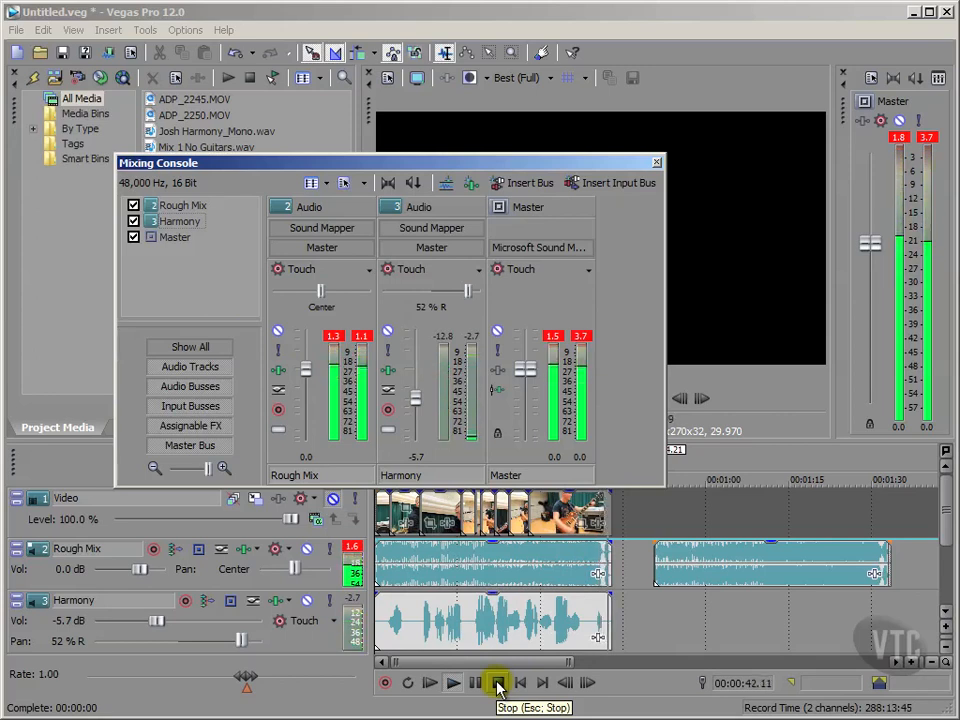
pyautogui.click(497, 682)
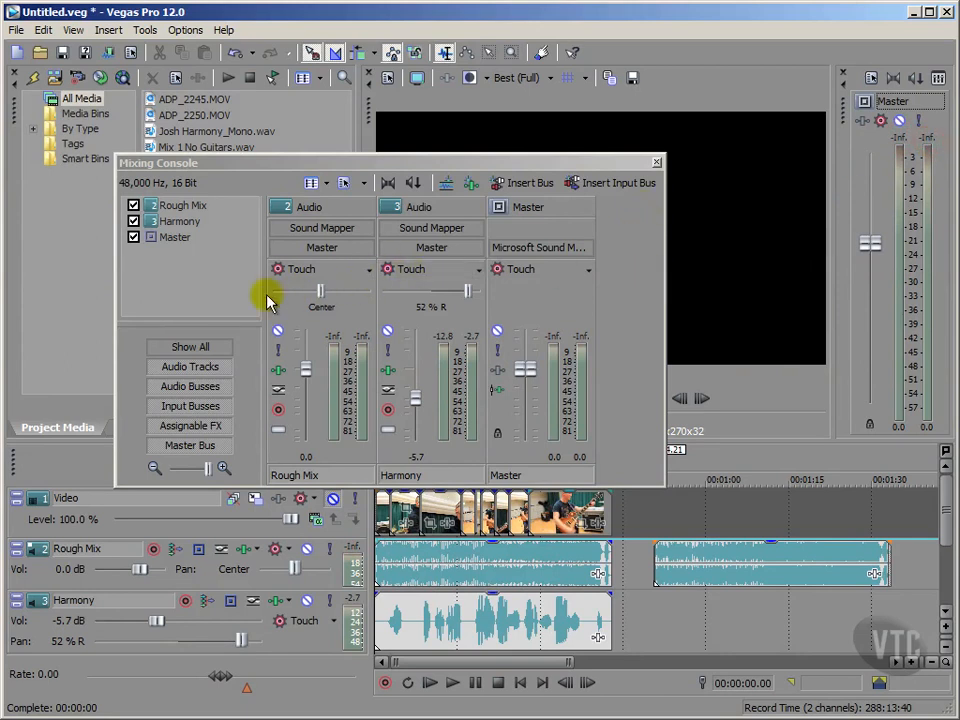
pyautogui.moveTo(264, 295)
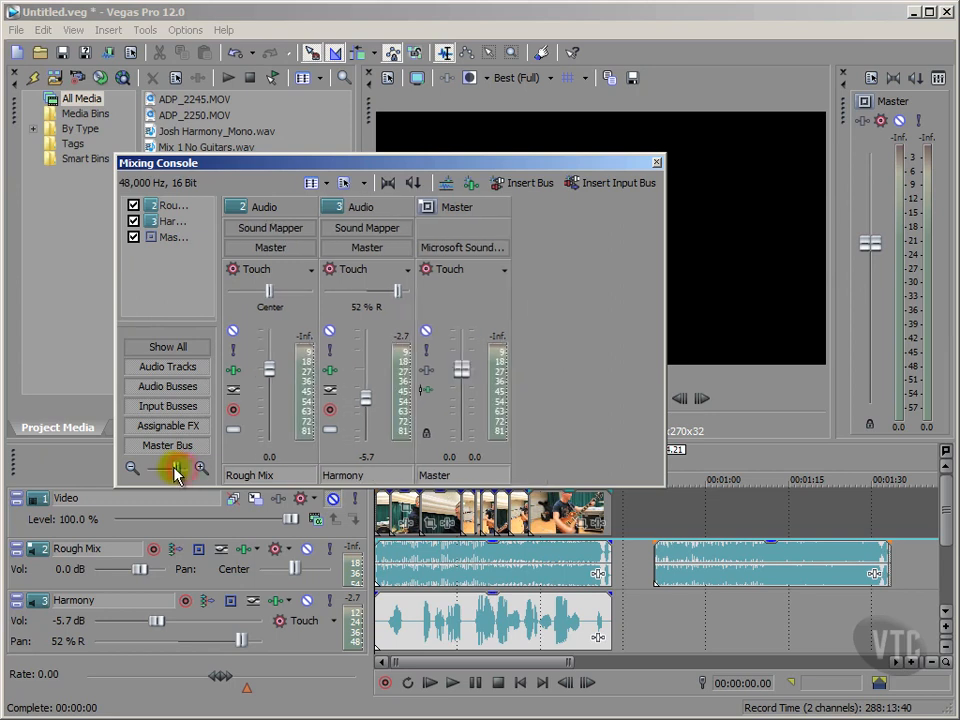
# - Shrink the Mixing Console channel strips to a compact width using the zoom slider
pyautogui.click(199, 468)
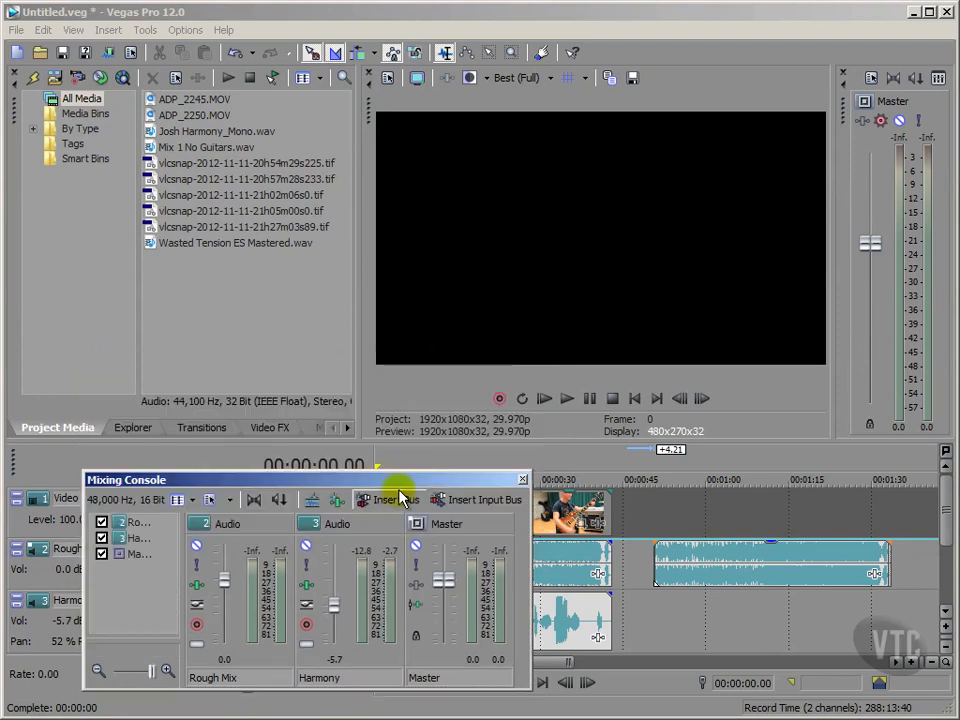
pyautogui.moveTo(540, 240)
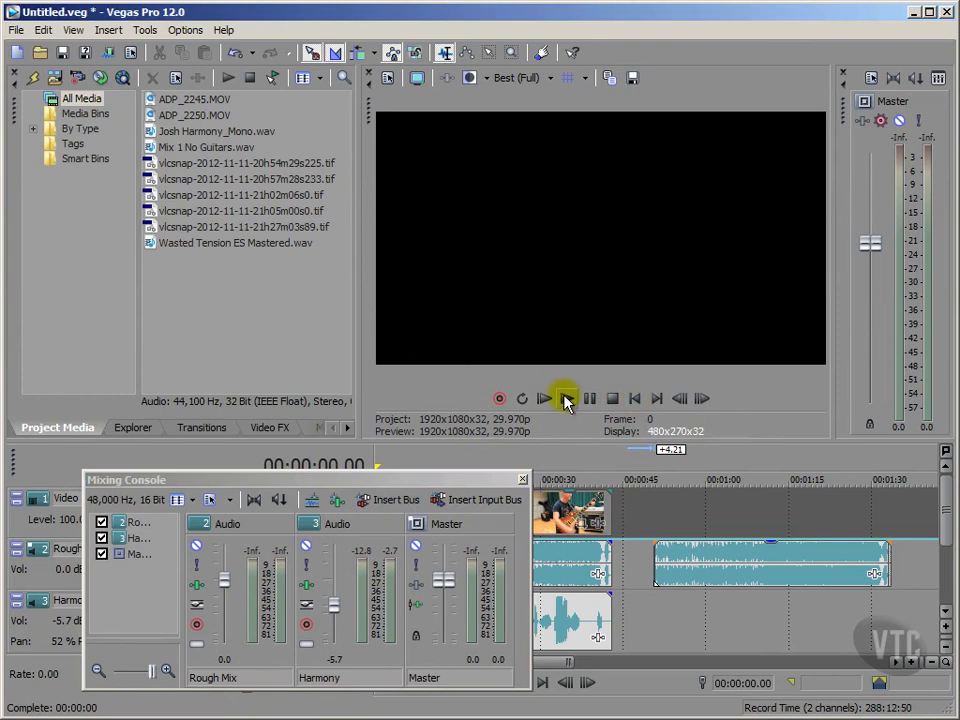
pyautogui.moveTo(565, 398)
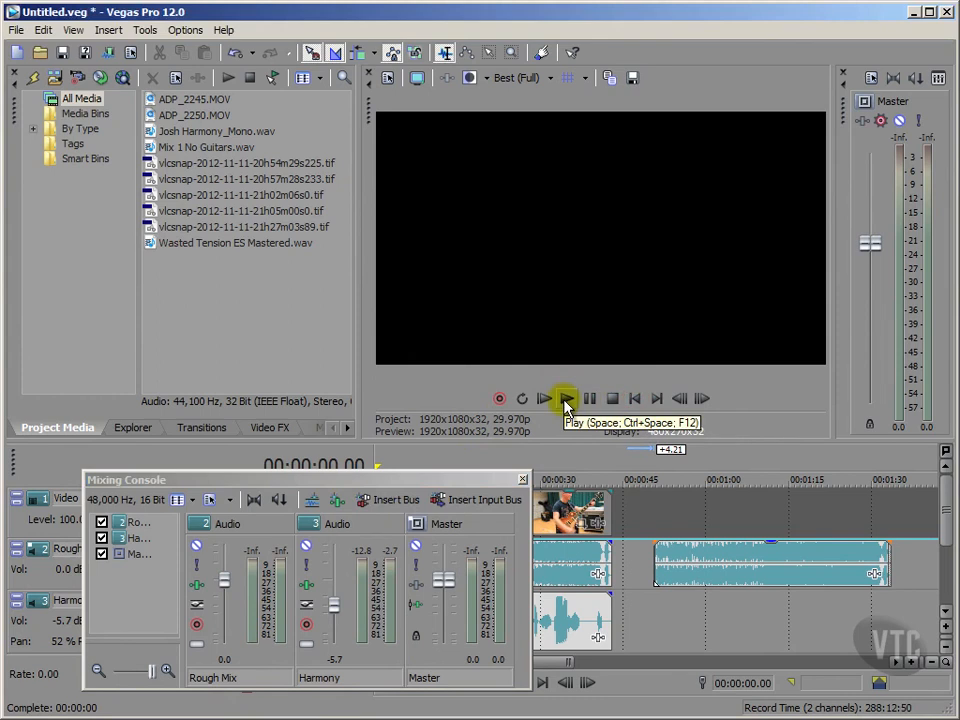